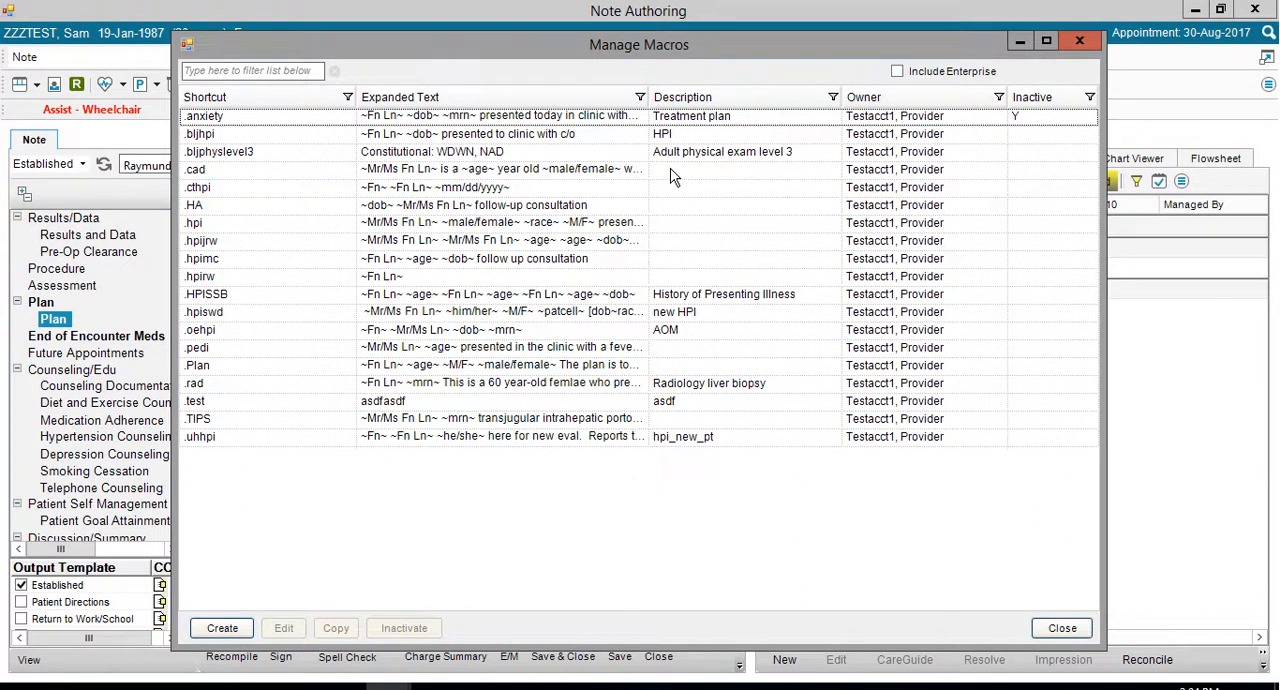
# Step: Start a new macro from the Manage Macros list via Create
pyautogui.click(222, 628)
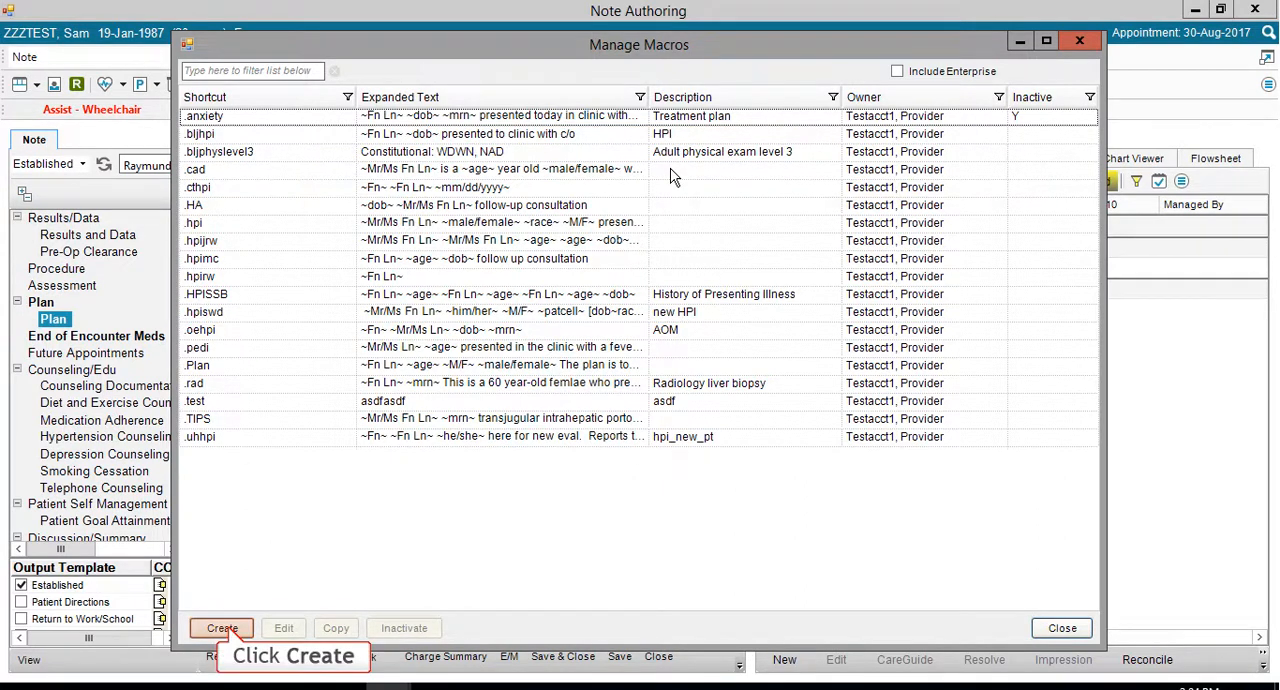
pyautogui.click(220, 628)
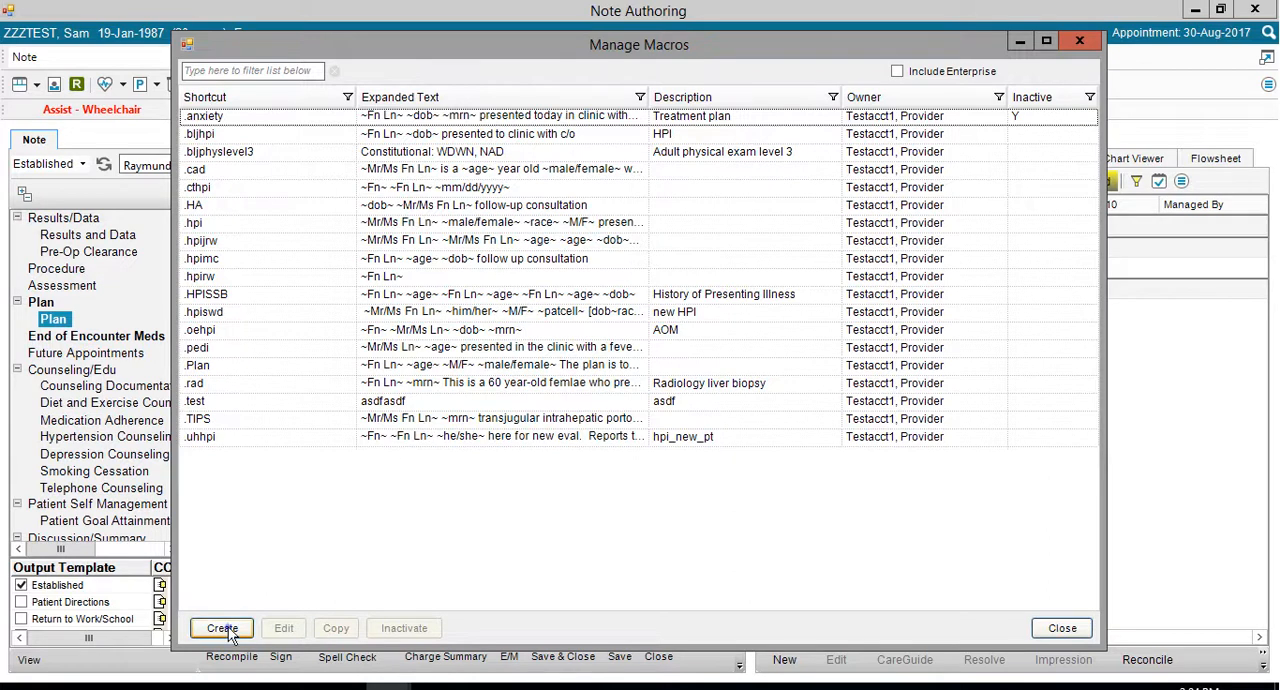
pyautogui.click(222, 628)
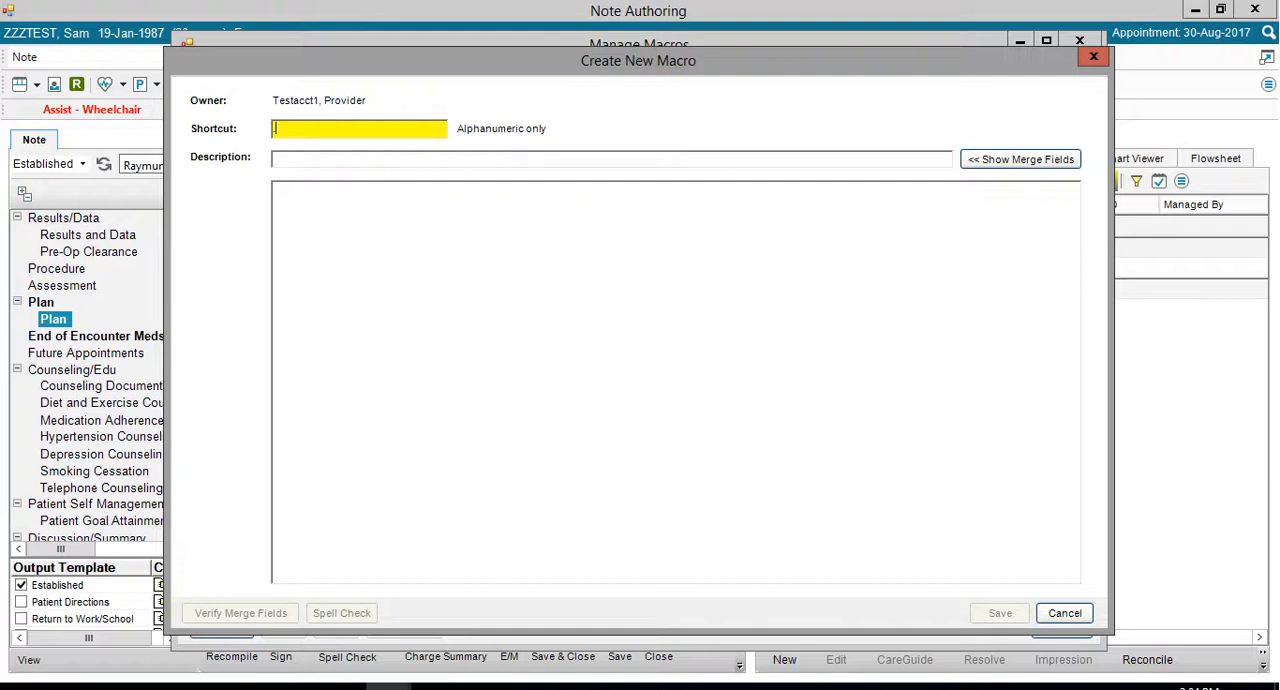
pyautogui.moveTo(226, 622)
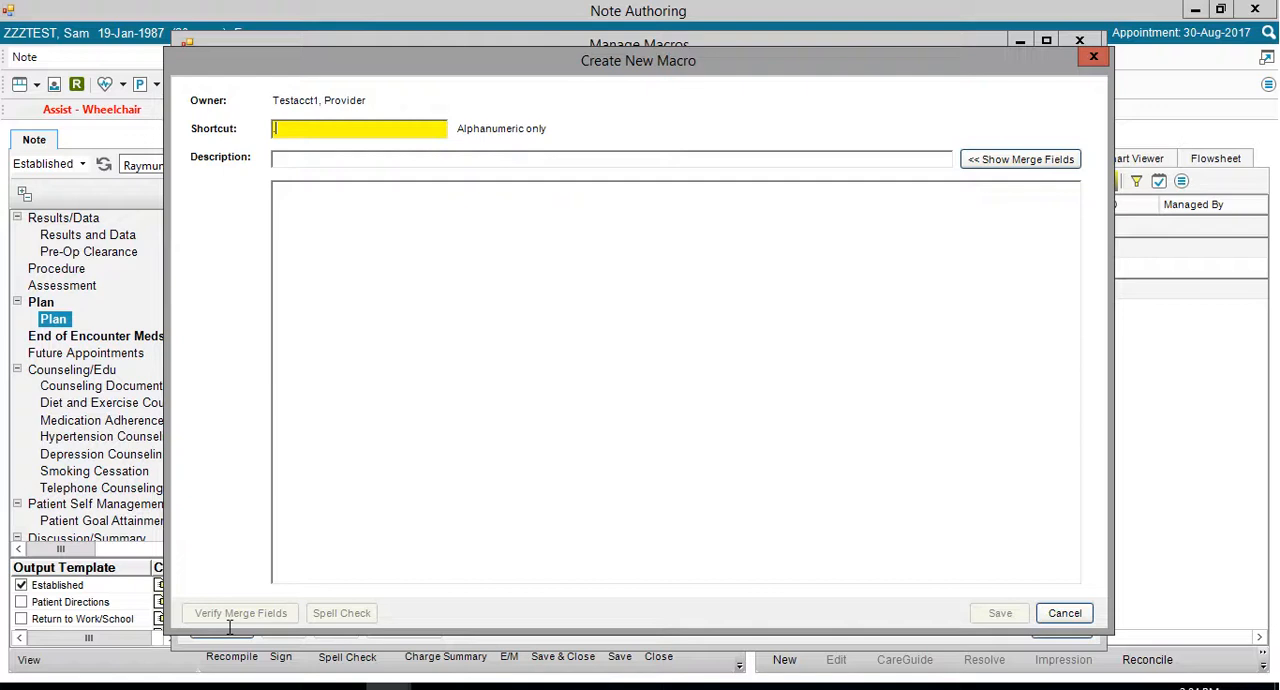
# Step: Name the macro shortcut 'anxiety' with description 'treatment plan' and show the merge fields
pyautogui.write('al')
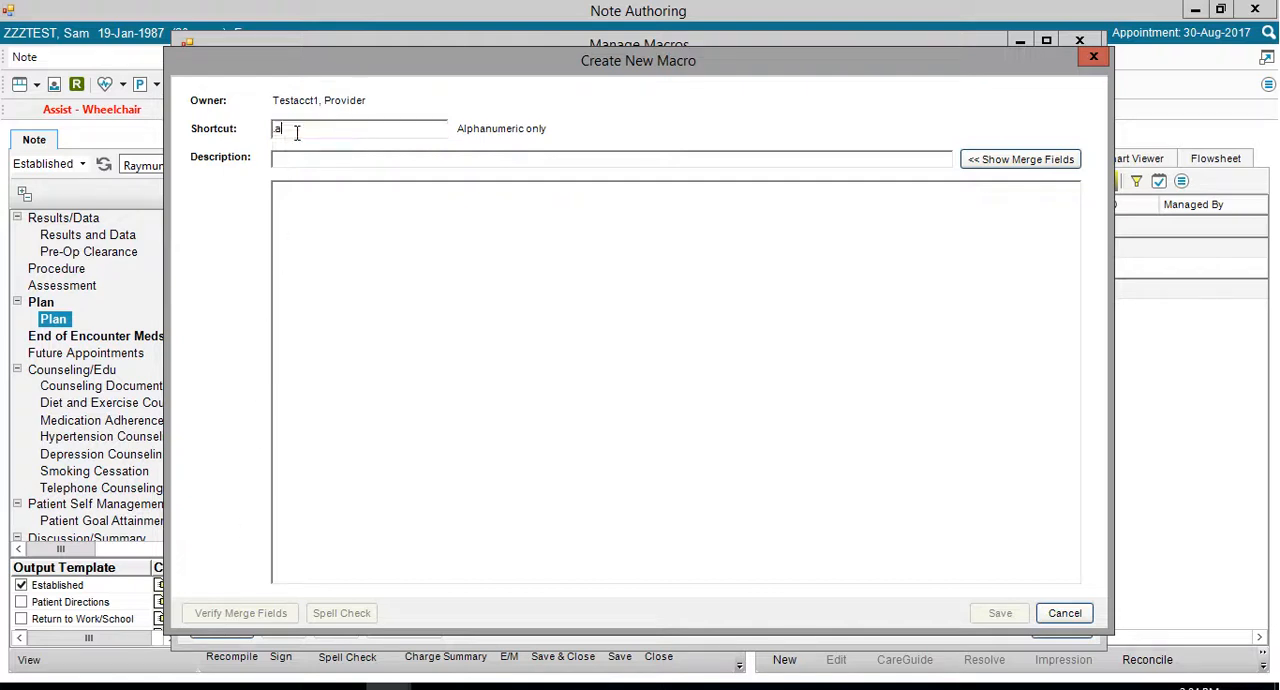
pyautogui.write('nxiety')
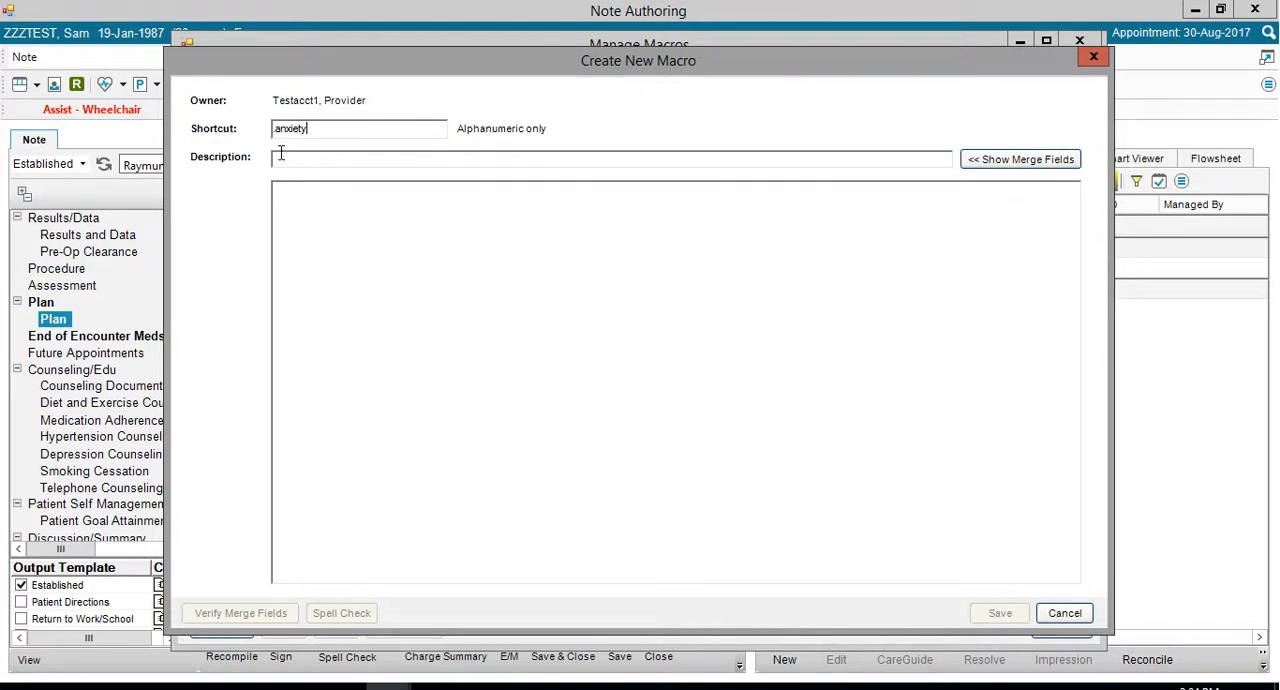
pyautogui.click(280, 158)
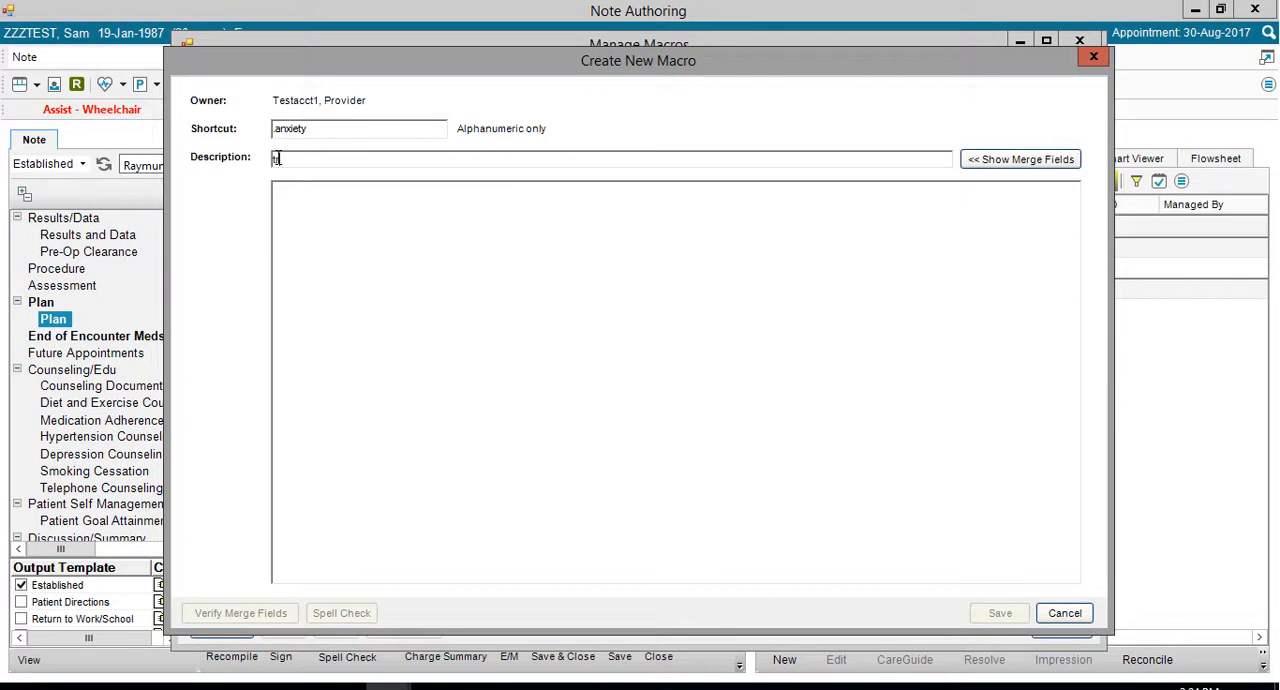
pyautogui.write('treatment pla')
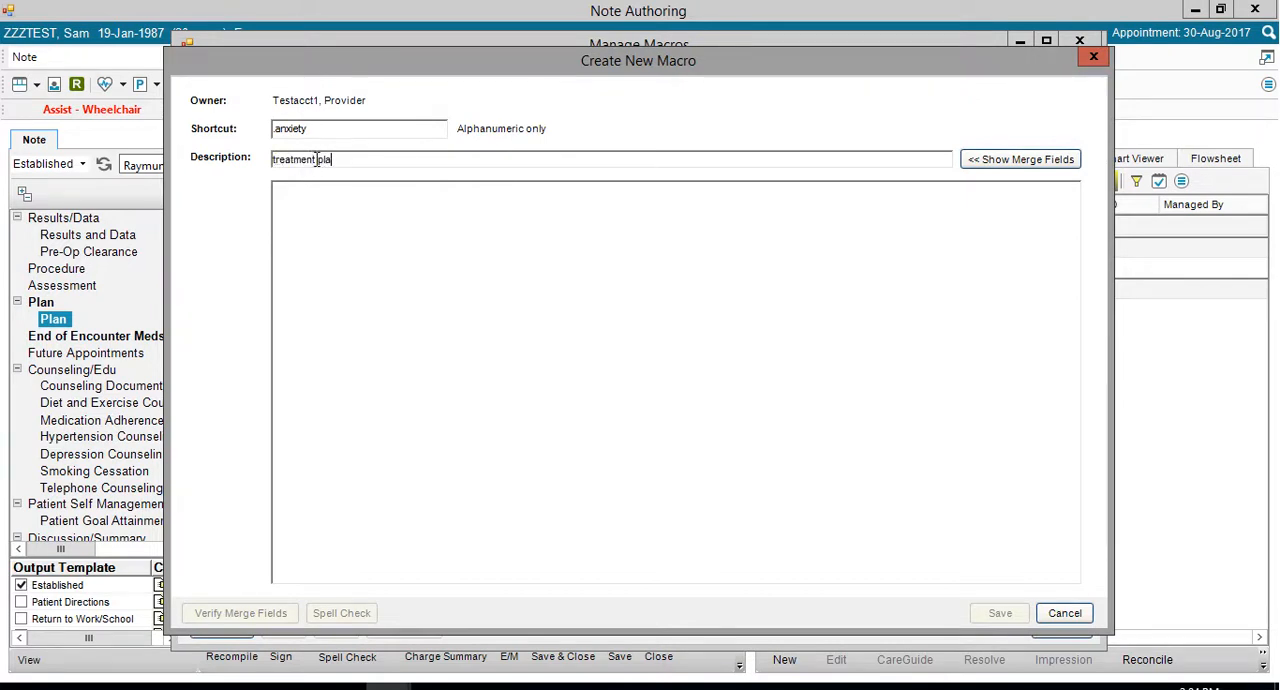
pyautogui.write('n')
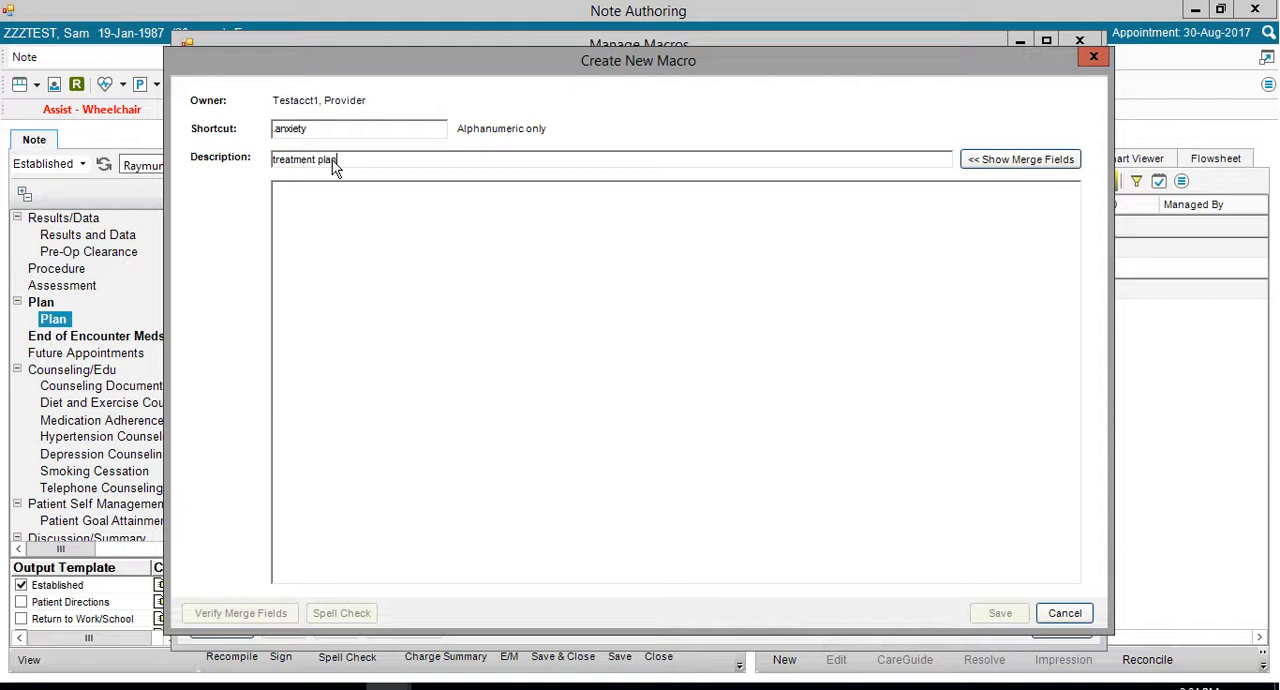
pyautogui.moveTo(448, 168)
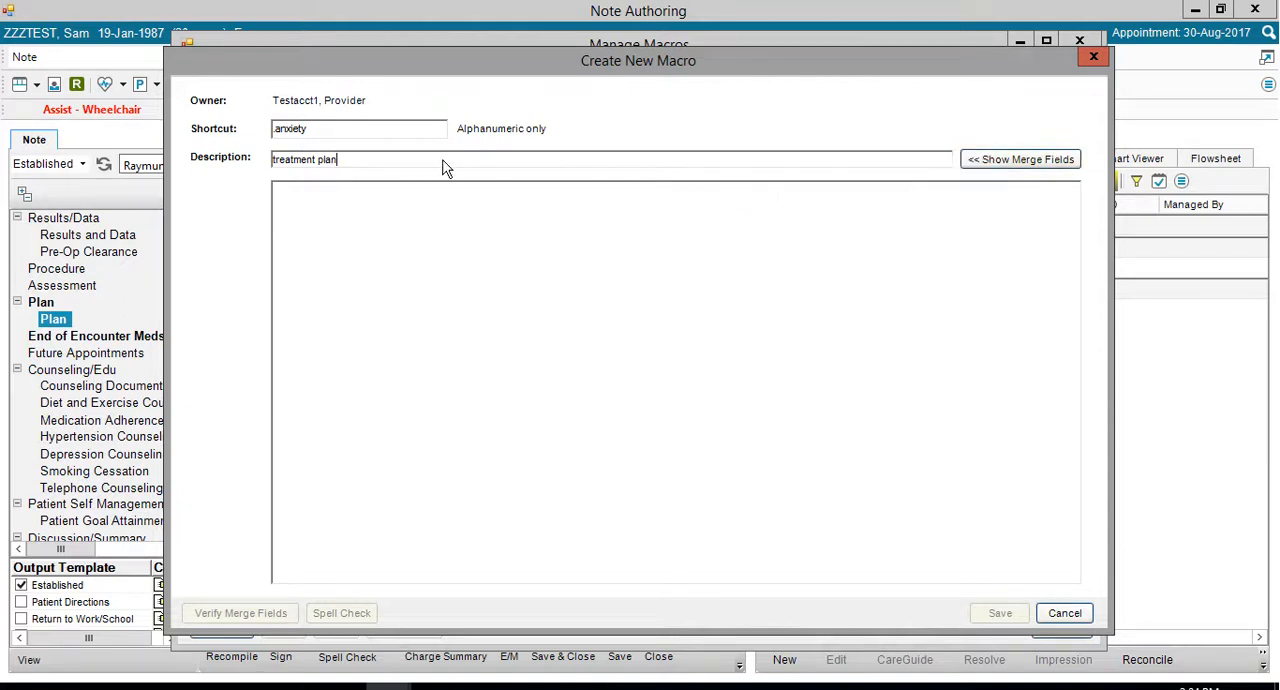
pyautogui.click(1020, 160)
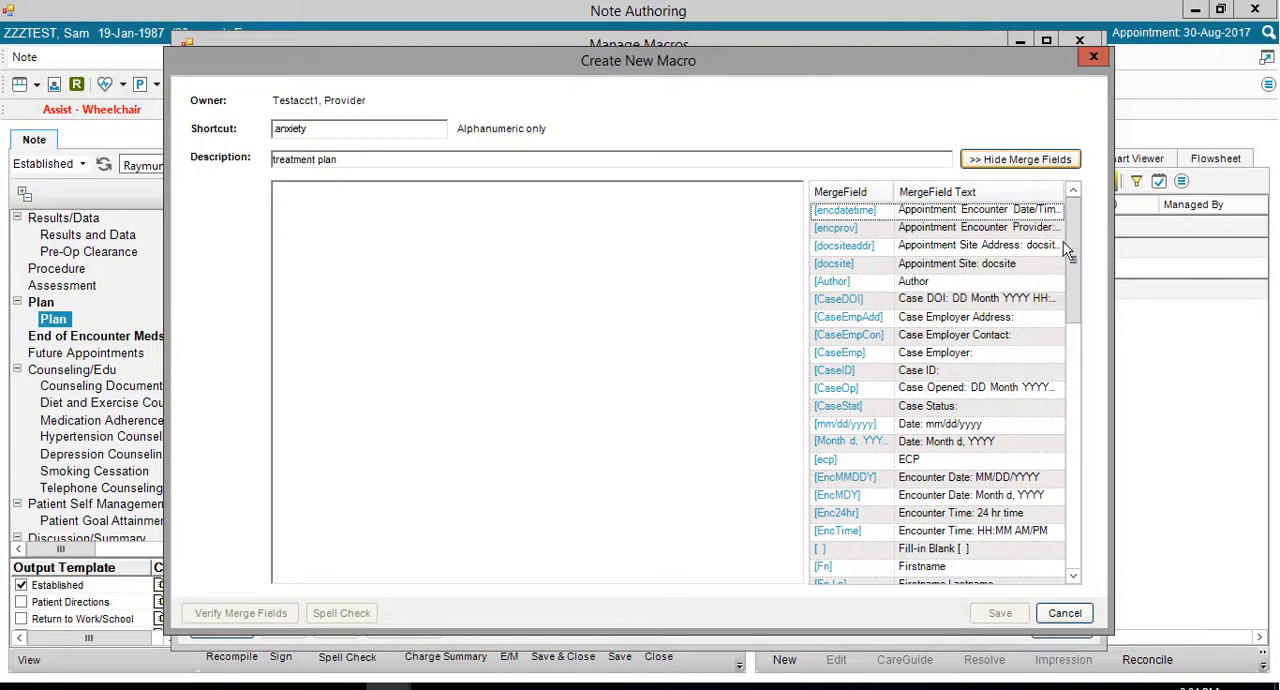
# Step: Insert the [Fn Ln], [dob] and [mrn] merge fields into the macro body
pyautogui.scroll(-3)
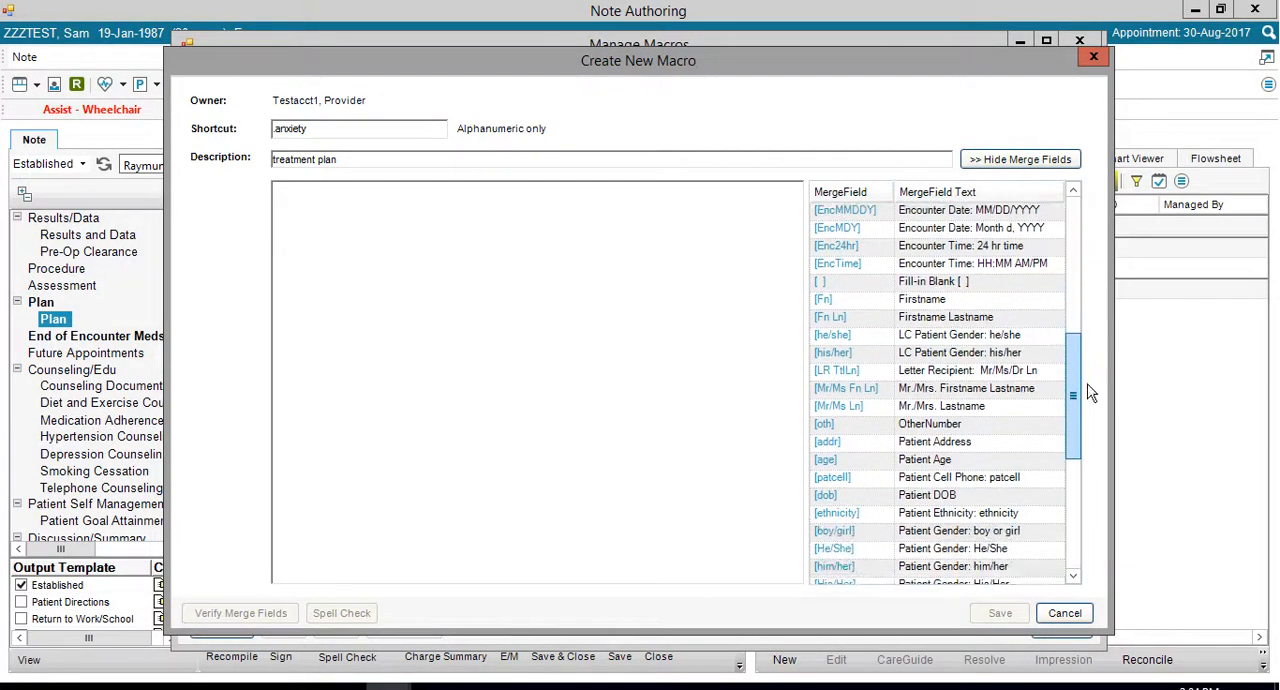
pyautogui.doubleClick(830, 316)
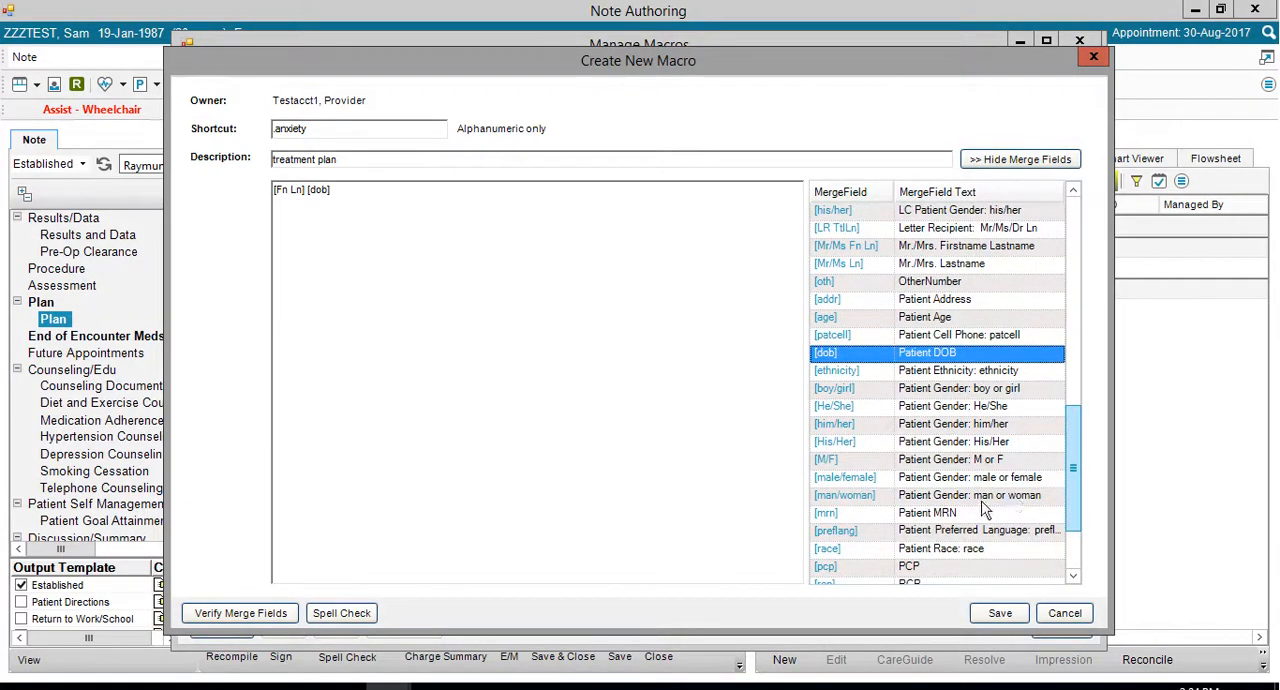
pyautogui.doubleClick(826, 512)
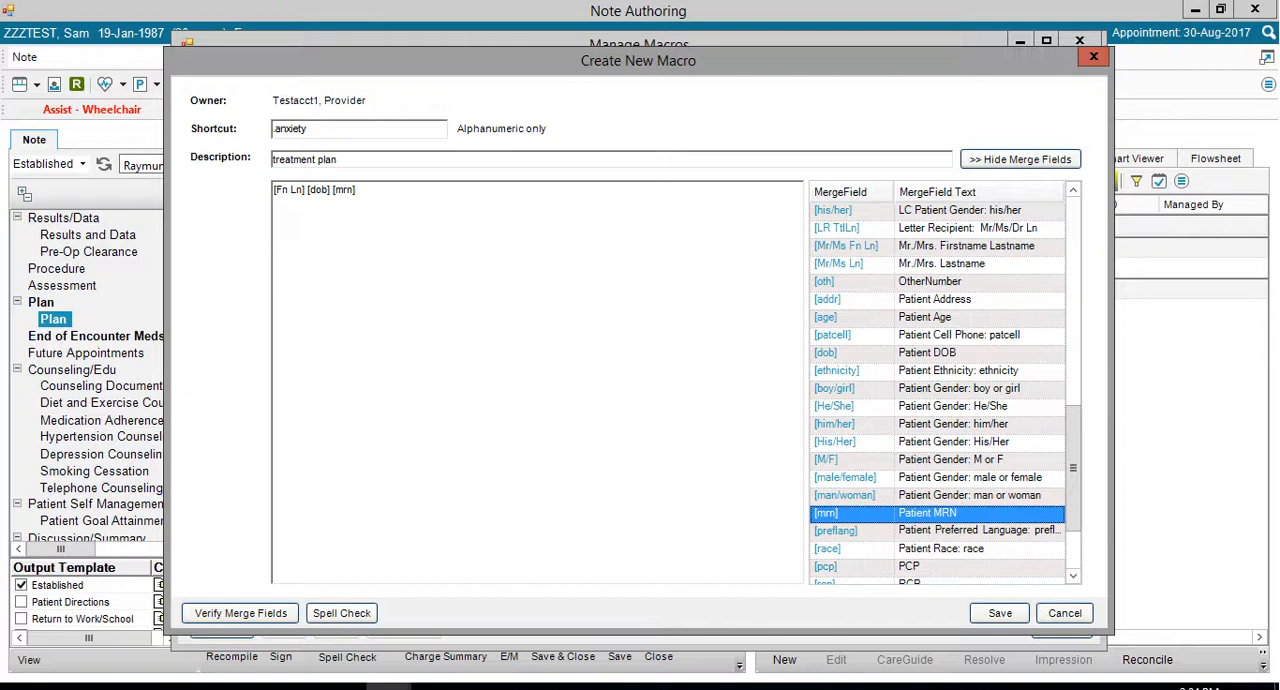
# Step: Write the anxiety plan: 1 mg Xanax PRN, no caffeine, yoga, church support system
pyautogui.write('presented today in clinic with anxiety. Start 1 mg Xanax PRN. Advised patient to eliminate')
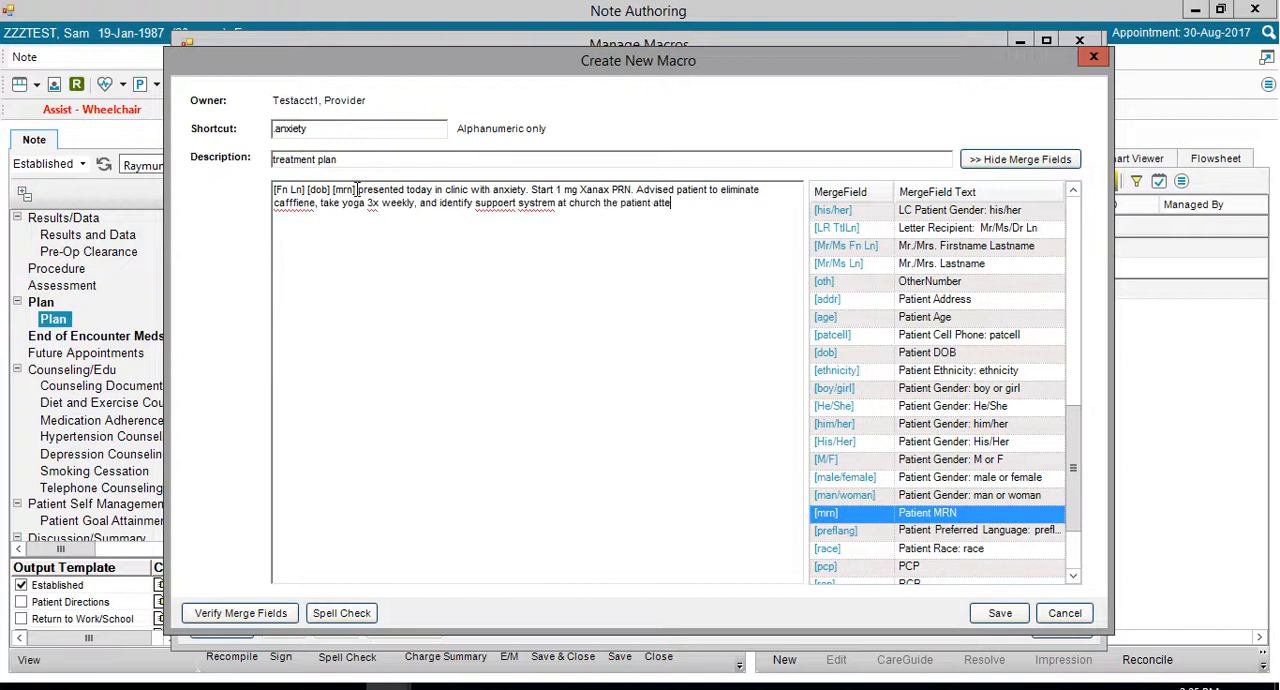
pyautogui.write('nds.')
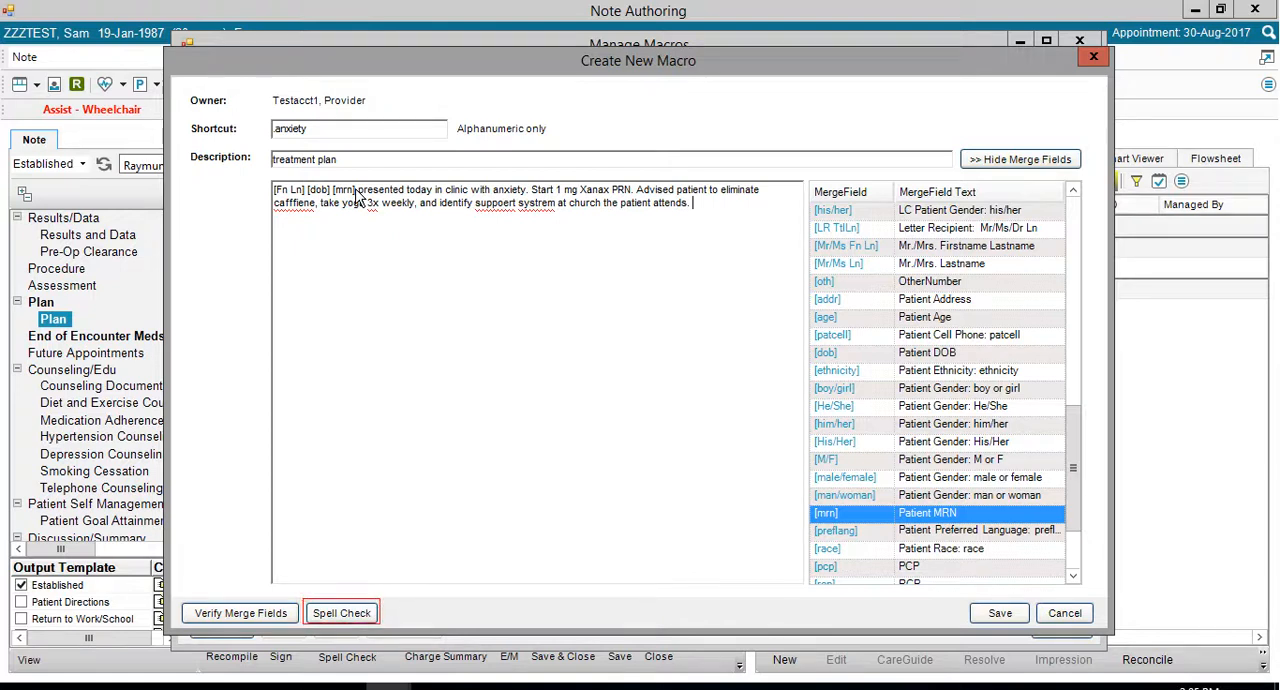
pyautogui.click(340, 612)
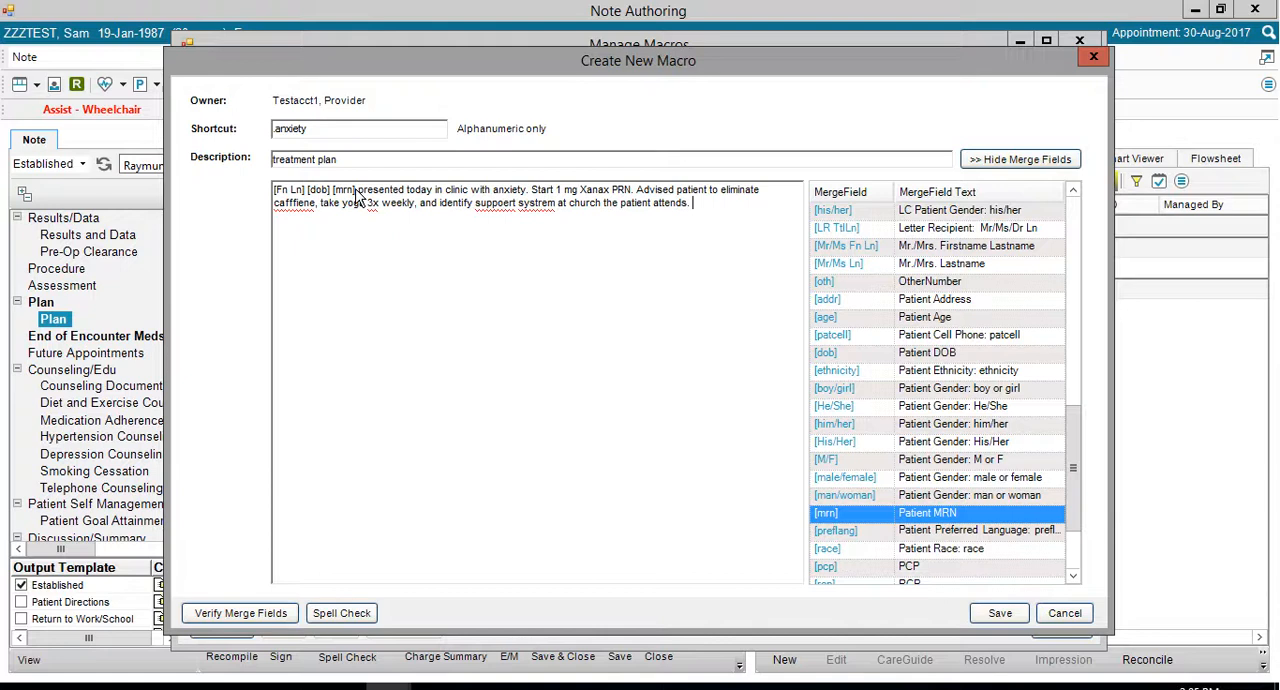
pyautogui.moveTo(340, 612)
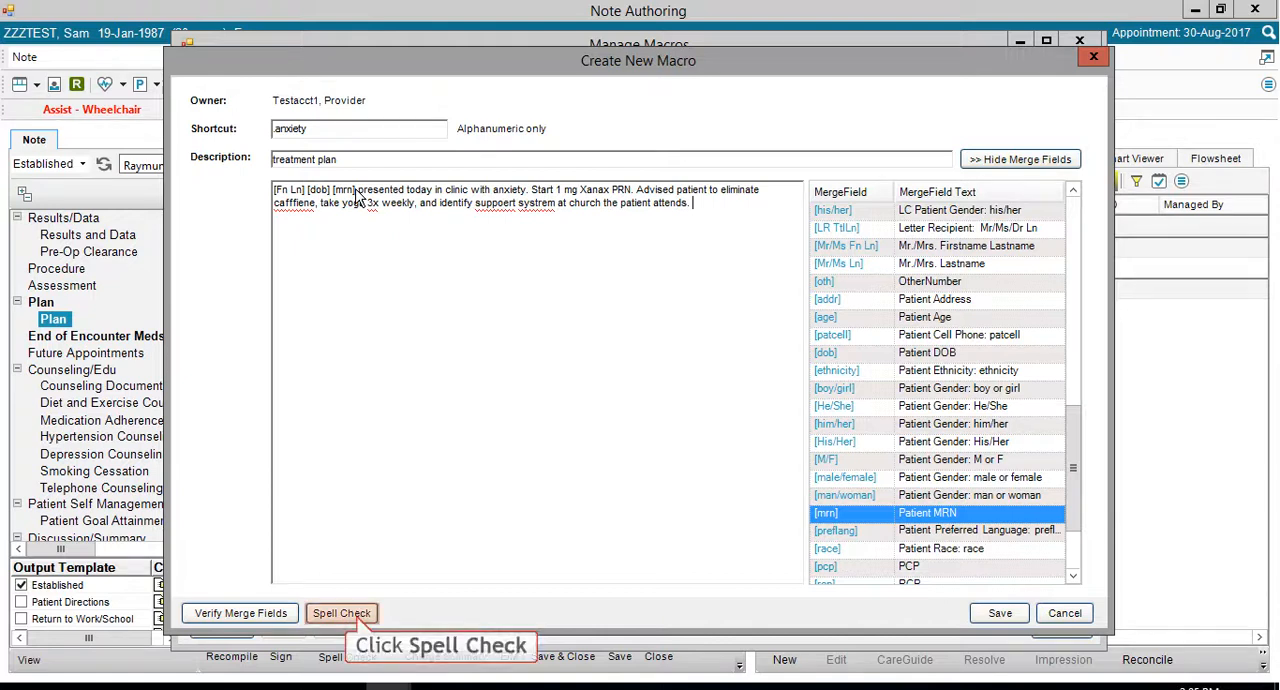
# Step: Spell-check the macro, fixing caffeine, support and system while ignoring '3x'
pyautogui.click(342, 612)
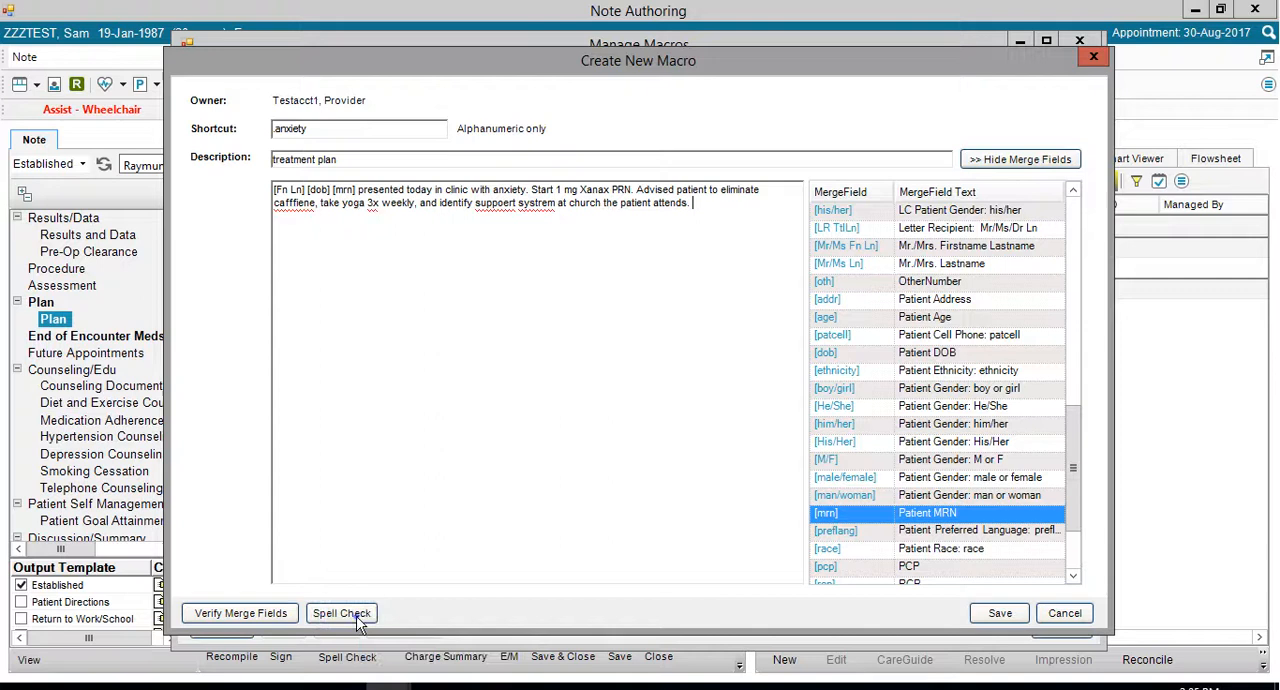
pyautogui.click(340, 612)
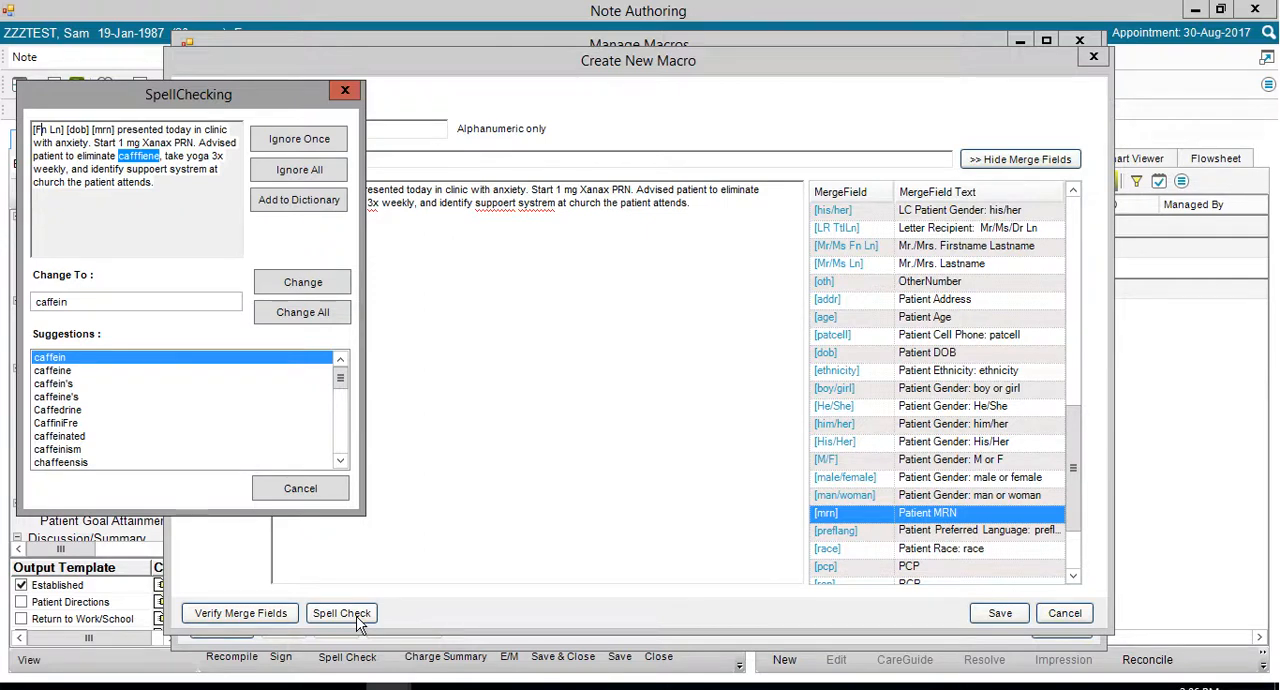
pyautogui.moveTo(176, 470)
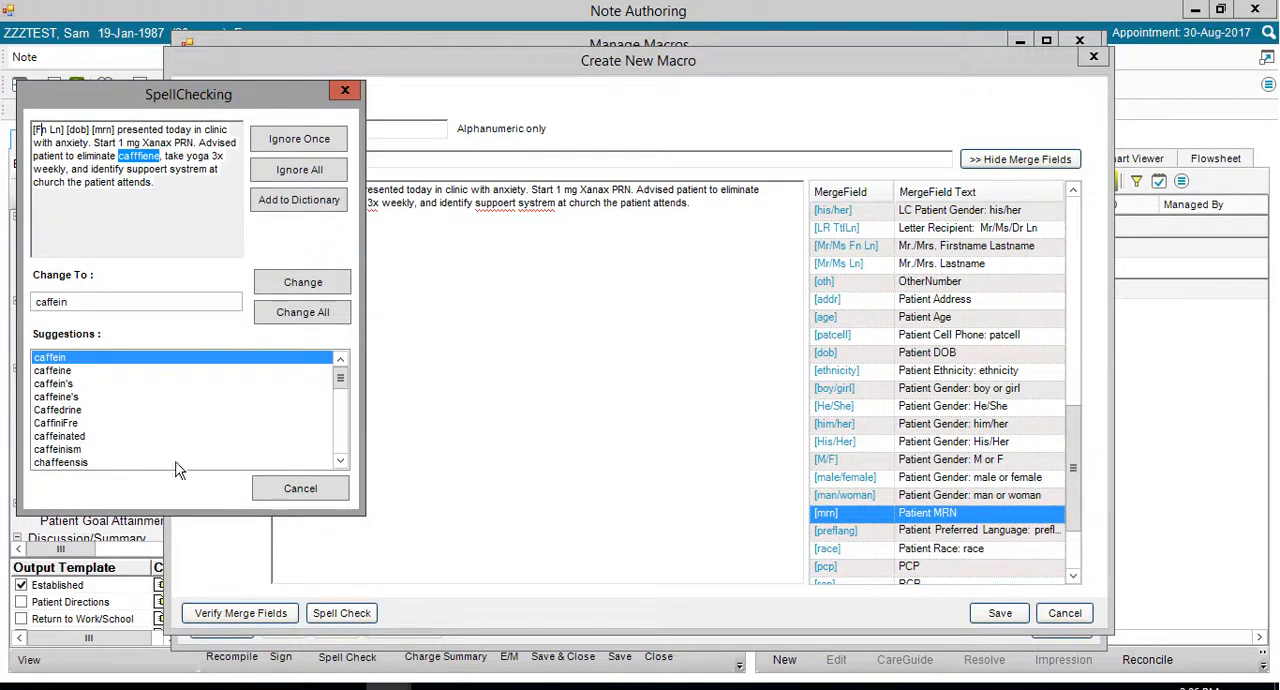
pyautogui.click(52, 370)
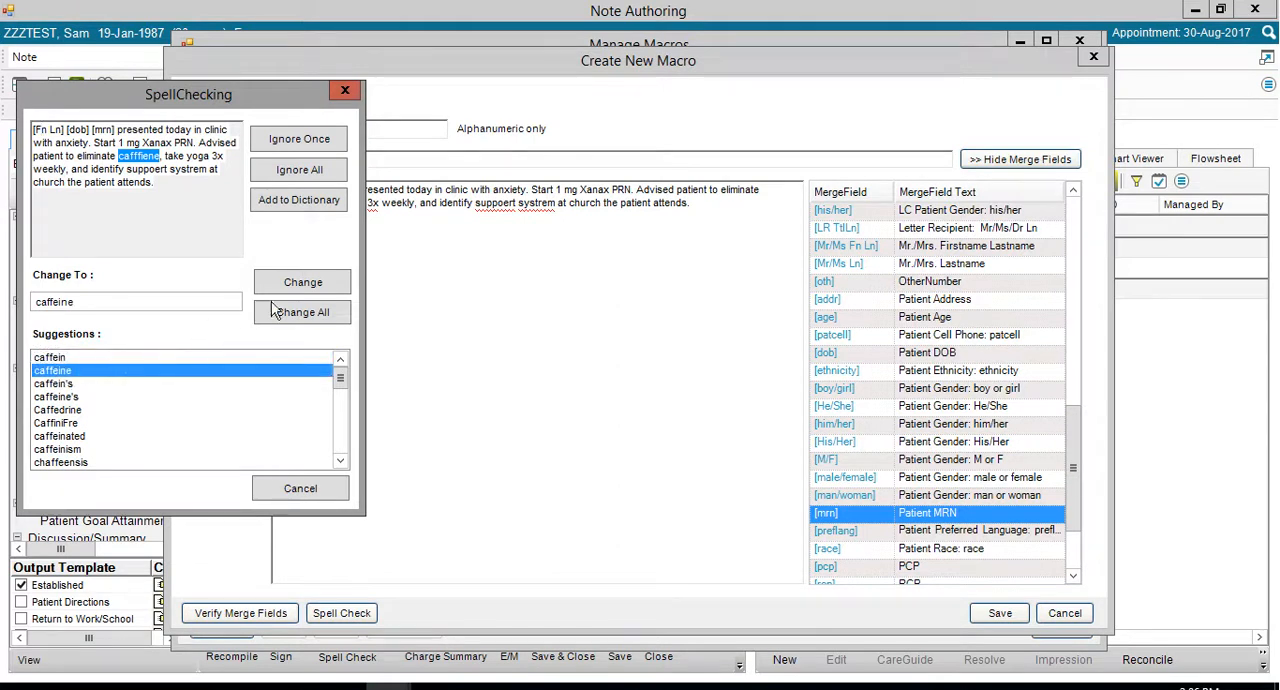
pyautogui.click(302, 280)
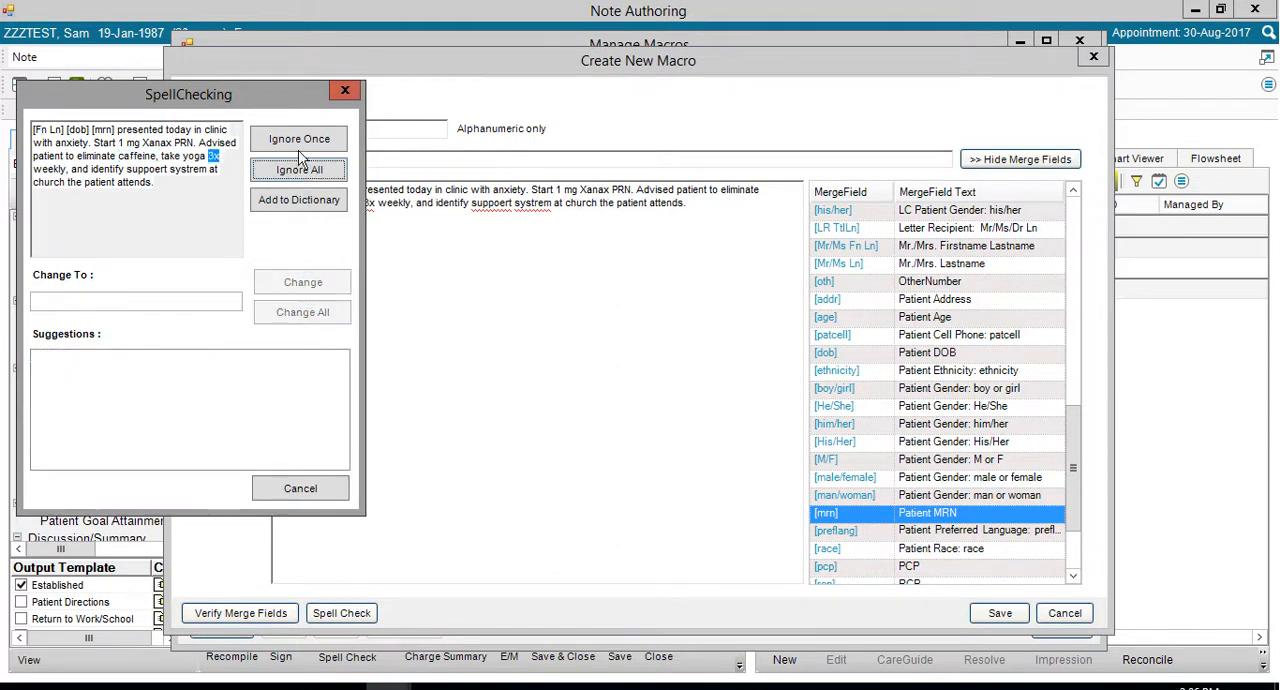
pyautogui.click(300, 138)
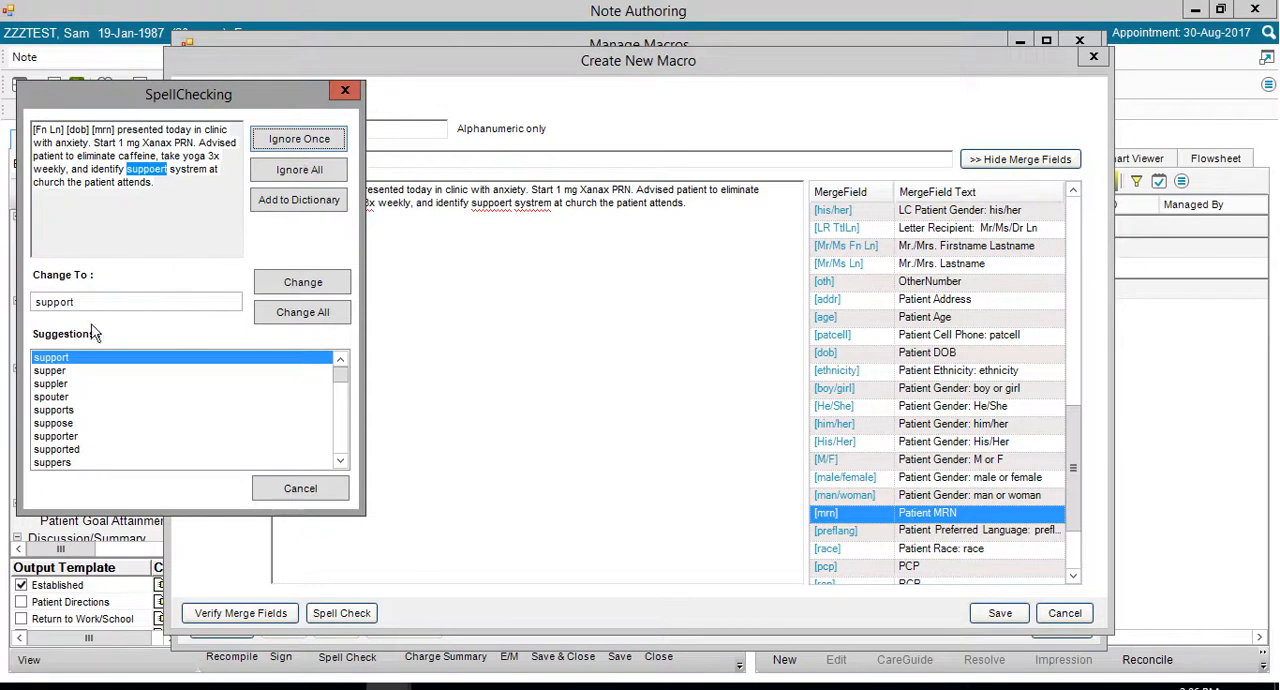
pyautogui.click(302, 280)
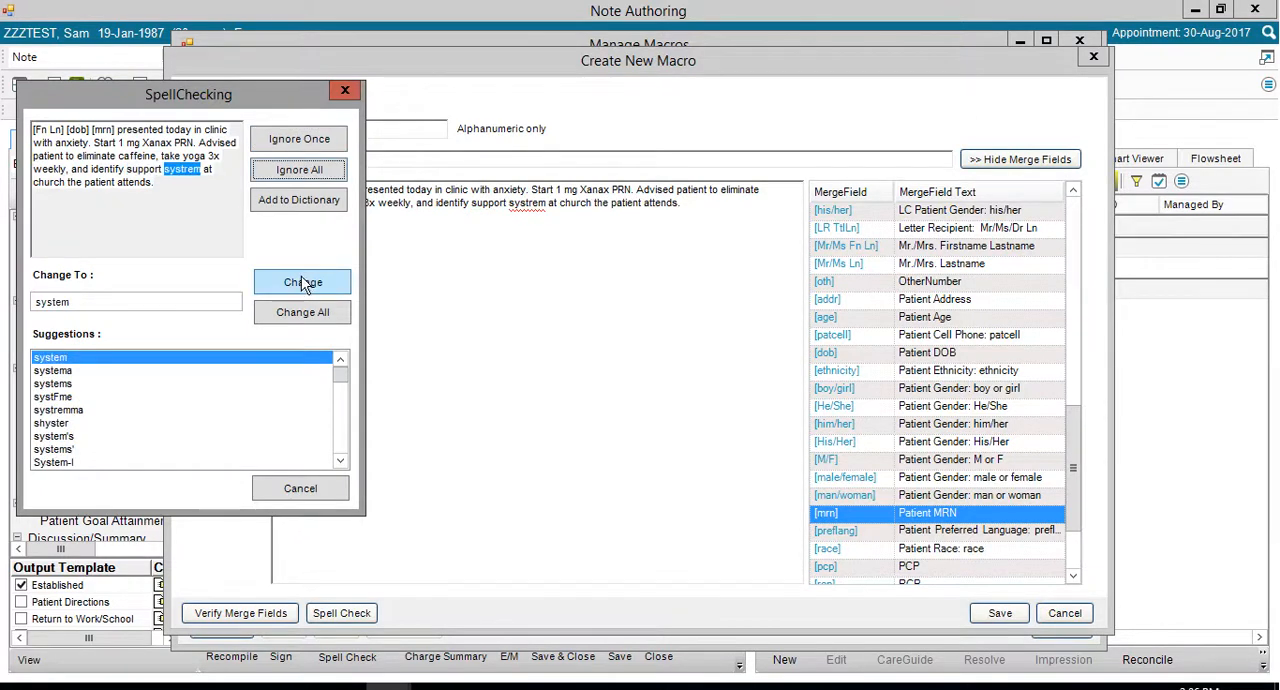
pyautogui.click(302, 282)
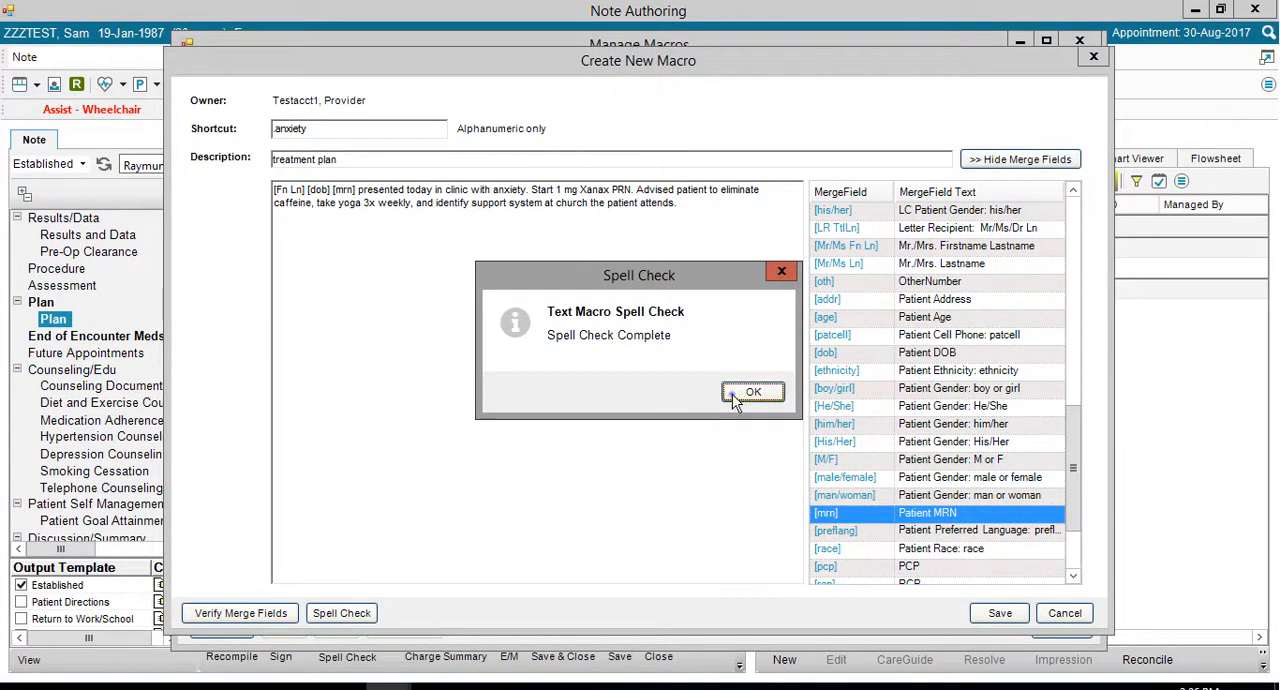
# Step: Dismiss the spell-check notice and save the anxiety macro to the list
pyautogui.click(752, 392)
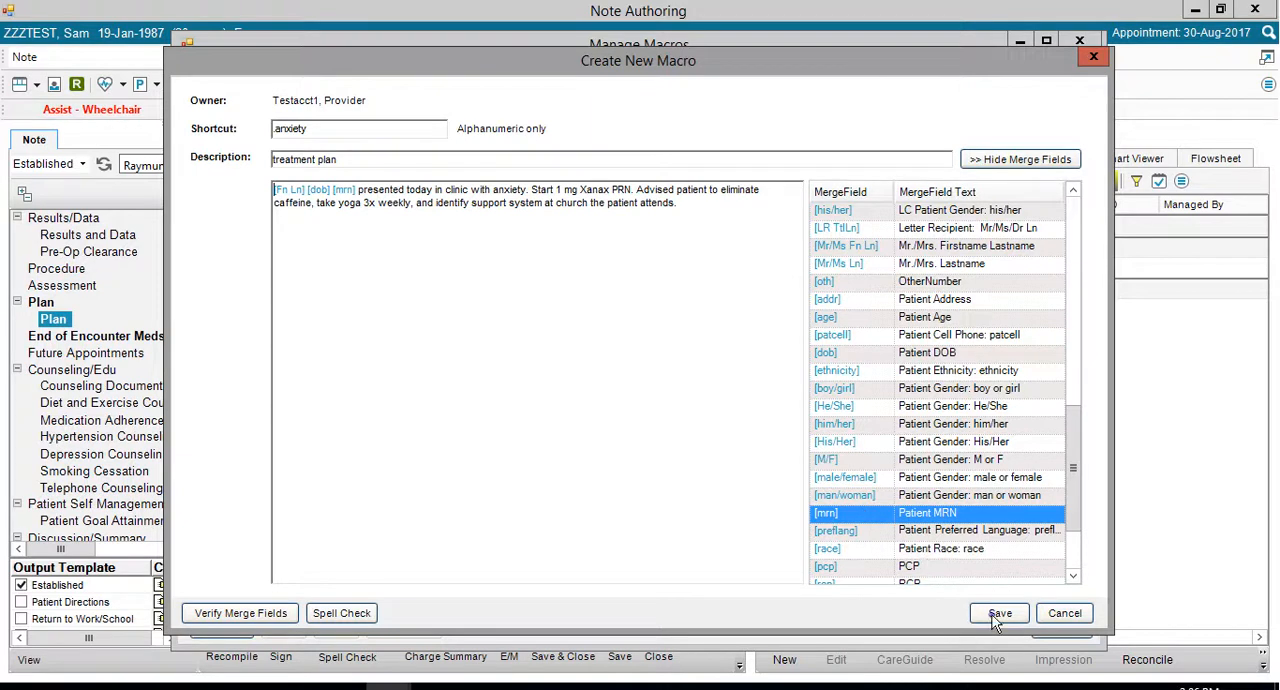
pyautogui.click(1000, 612)
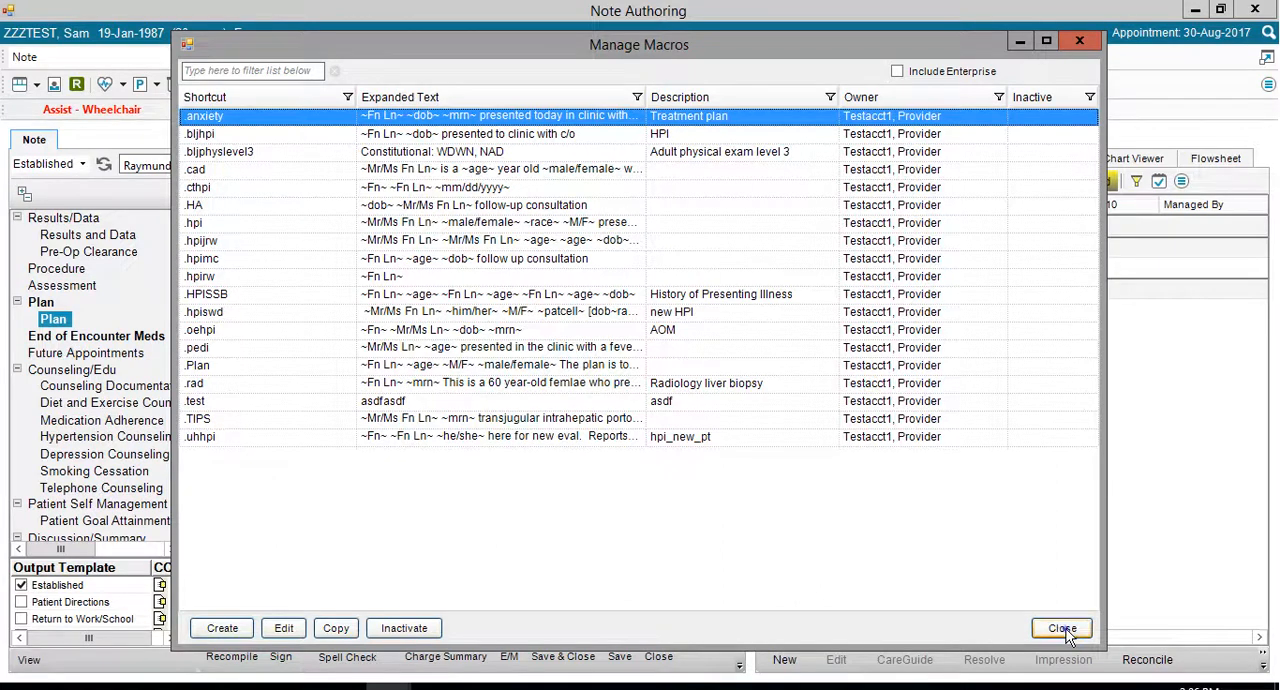
# Step: Close Manage Macros and enter '.anx' in the note's Plan field
pyautogui.click(1064, 628)
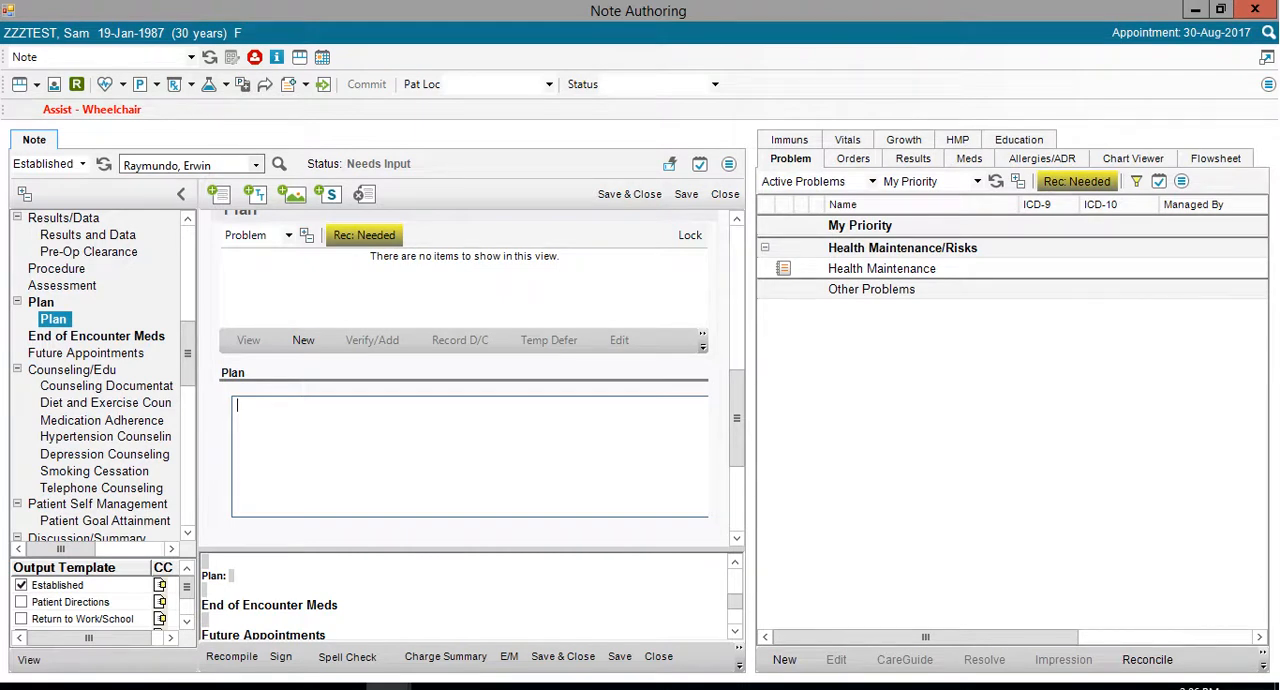
pyautogui.write('.anx')
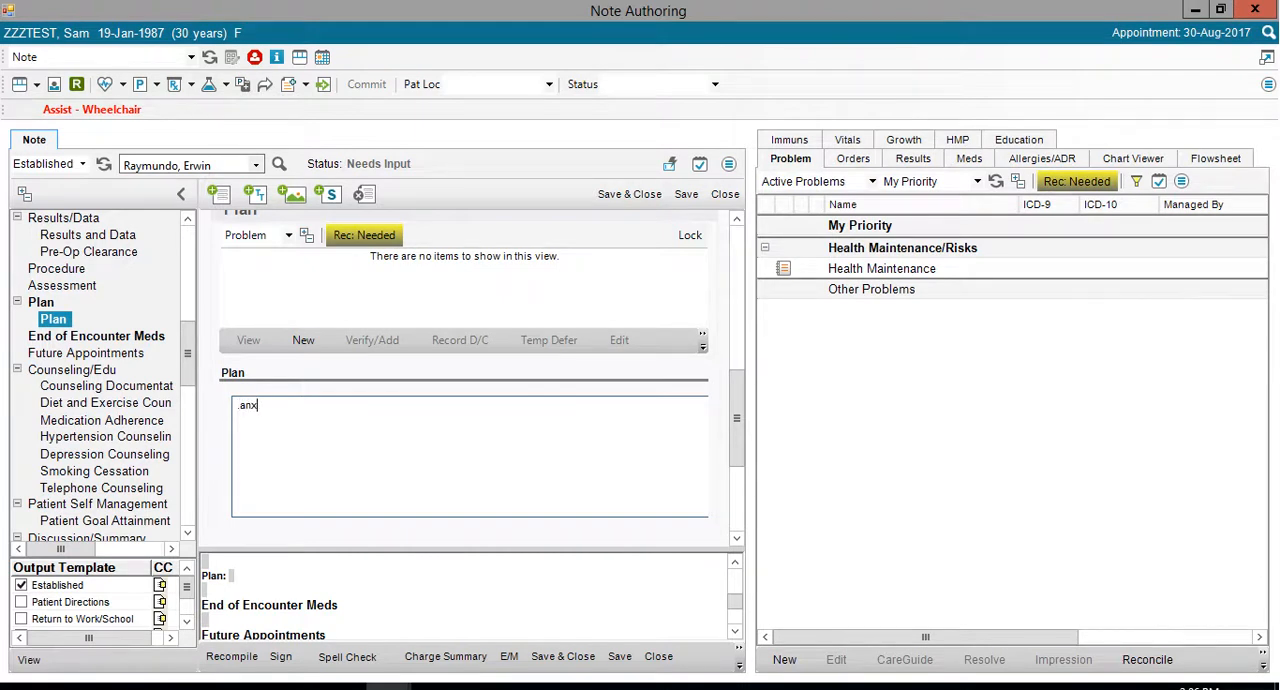